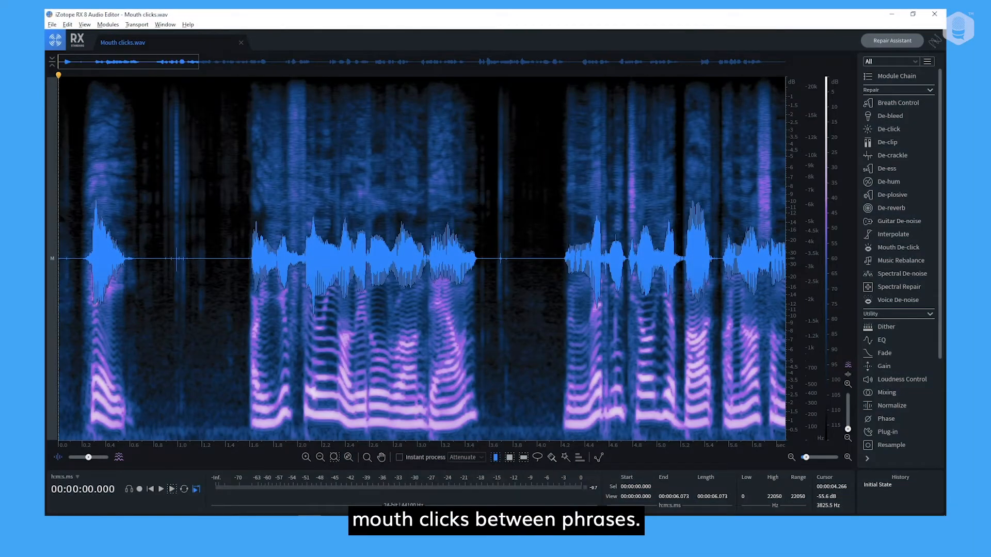
Select the voiceover from 0 to about 4.2 seconds on the waveform
{"action": "left_click", "coordinate": [161, 489]}
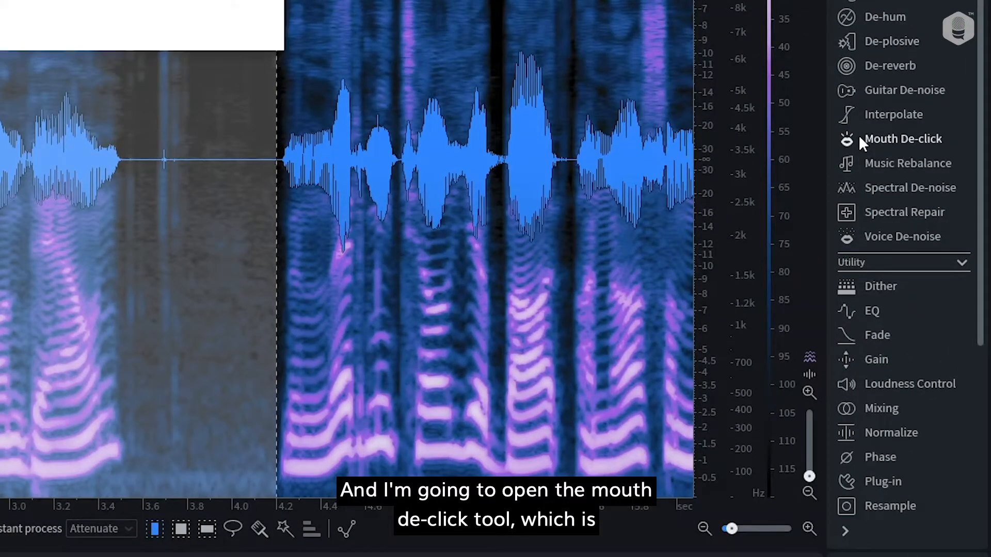
Open the Mouth De-click module for the selected opening phrases
{"action": "left_click", "coordinate": [903, 138]}
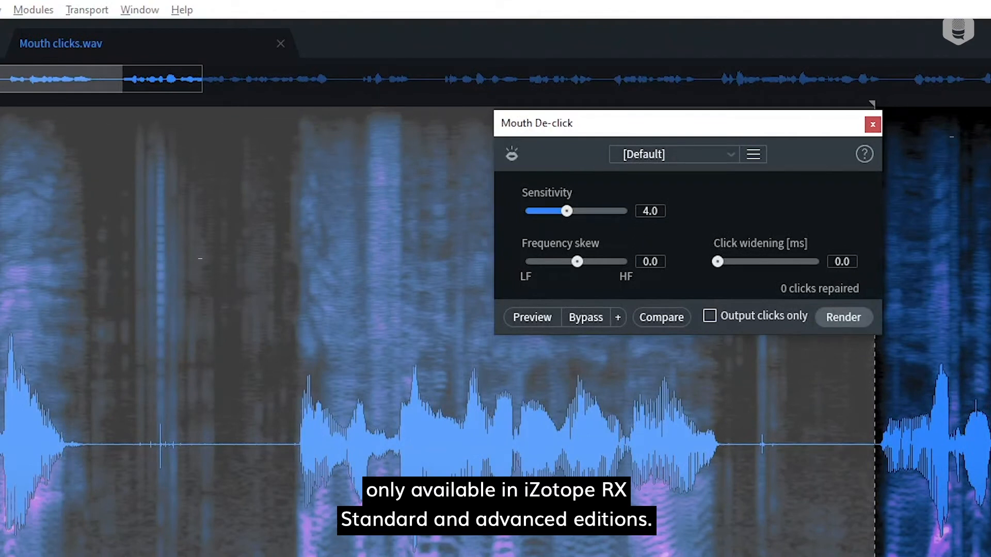
{"action": "mouse_move", "coordinate": [620, 239]}
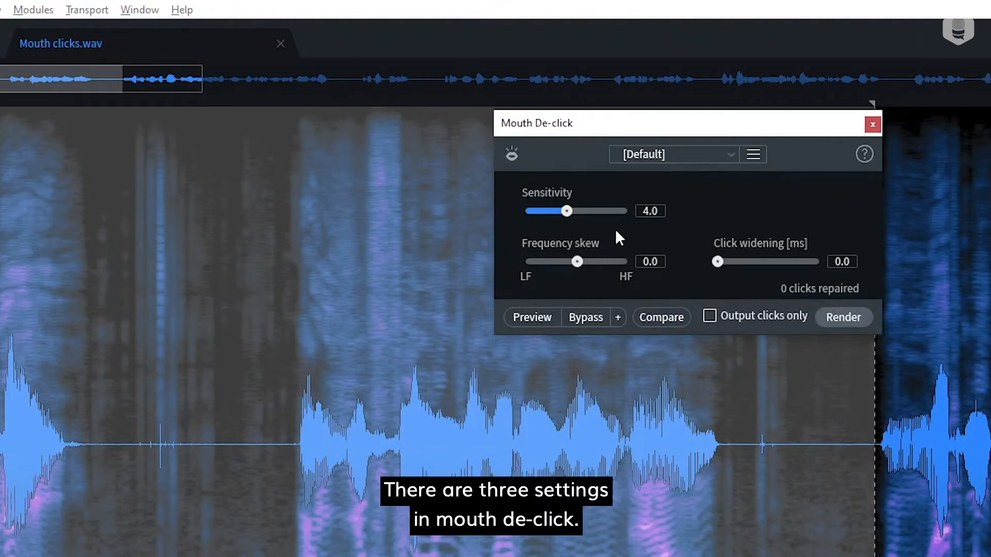
{"action": "mouse_move", "coordinate": [705, 213]}
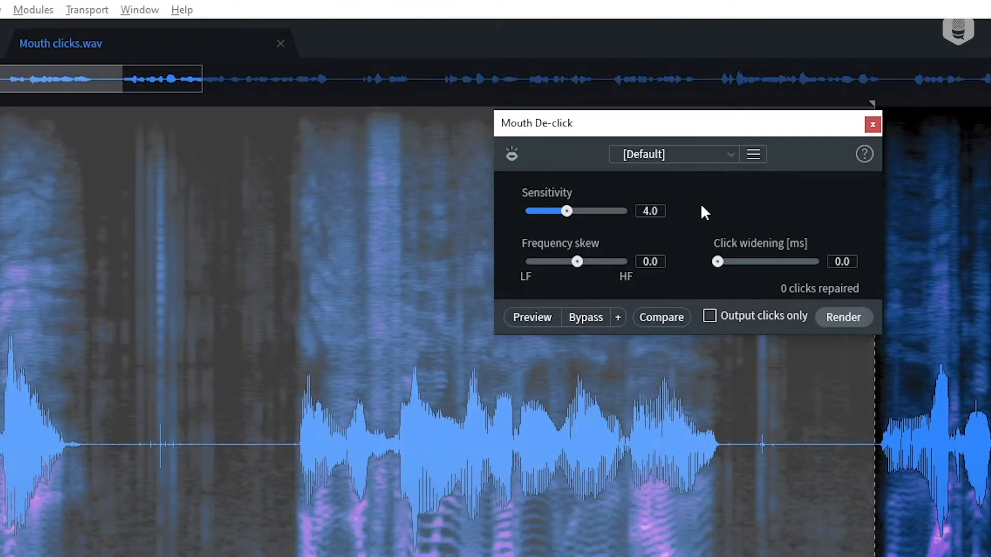
{"action": "mouse_move", "coordinate": [664, 291]}
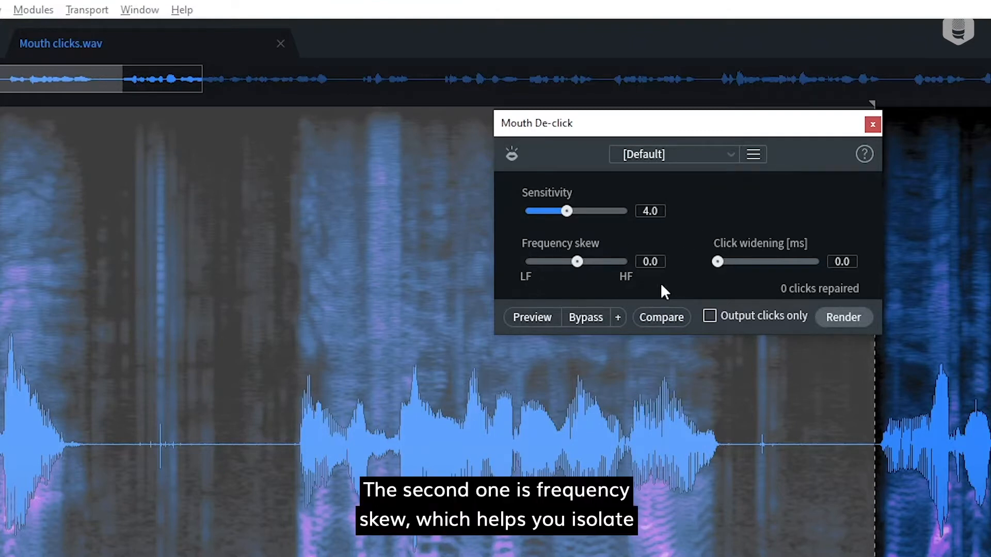
{"action": "mouse_move", "coordinate": [772, 282]}
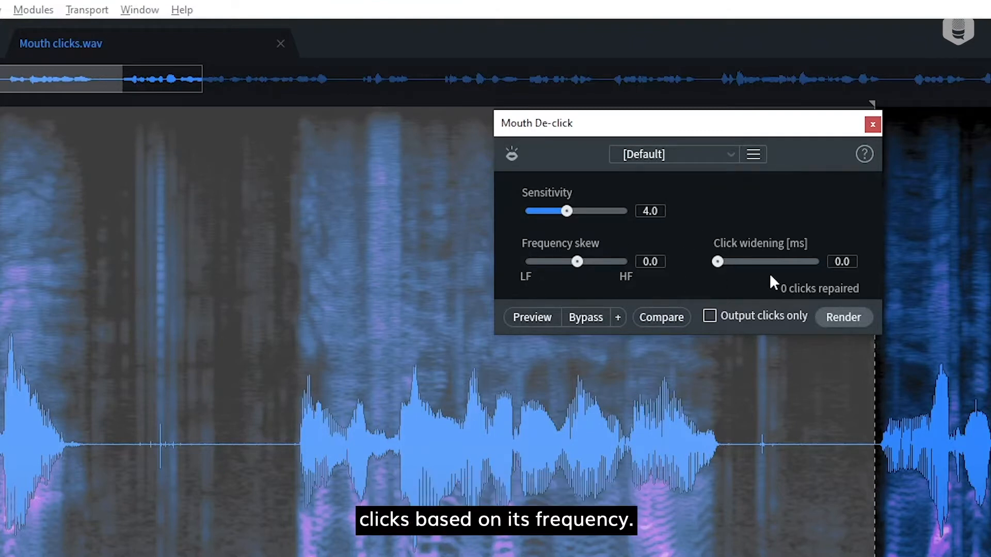
{"action": "mouse_move", "coordinate": [763, 292]}
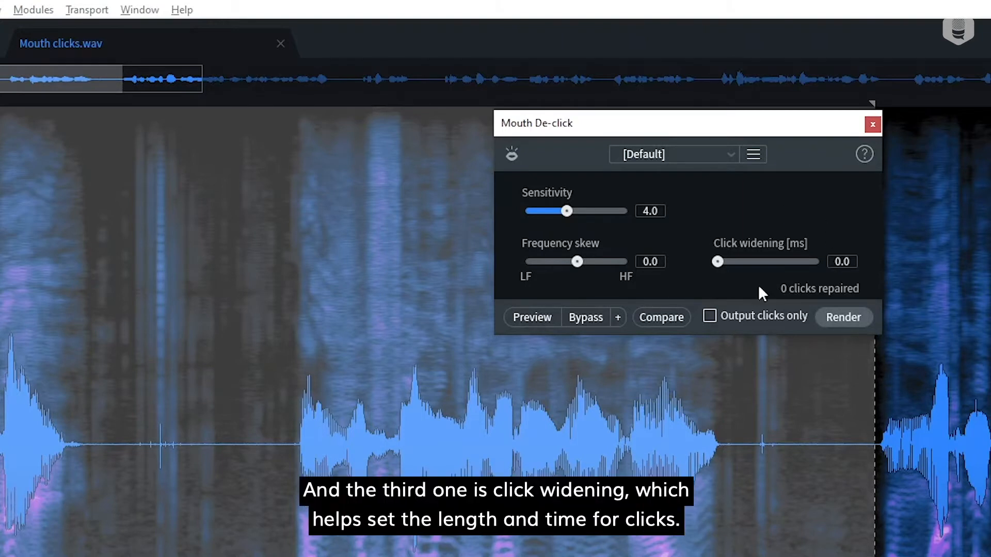
{"action": "mouse_move", "coordinate": [762, 297]}
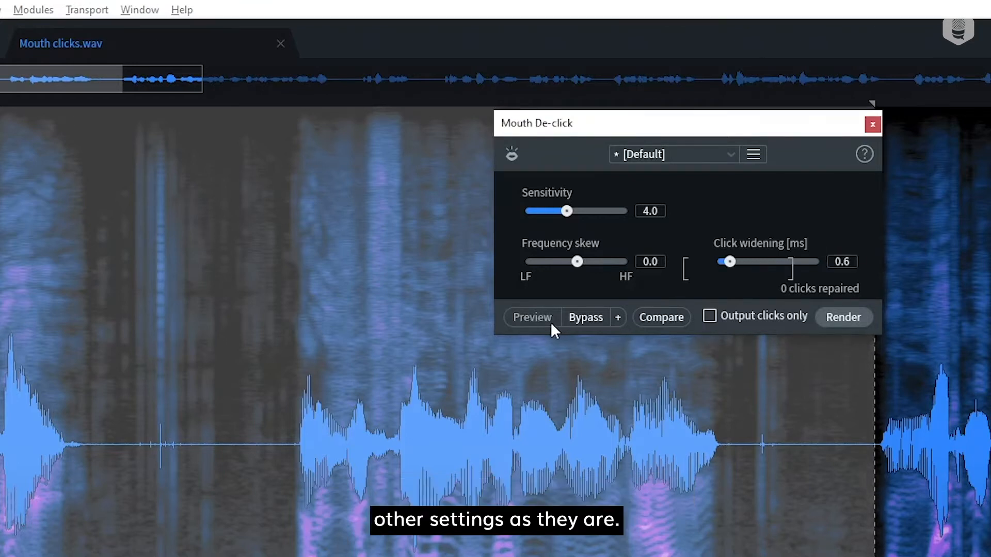
Preview Mouth De-click, then render it on the opening 4.2 seconds and play back
{"action": "left_click", "coordinate": [532, 317]}
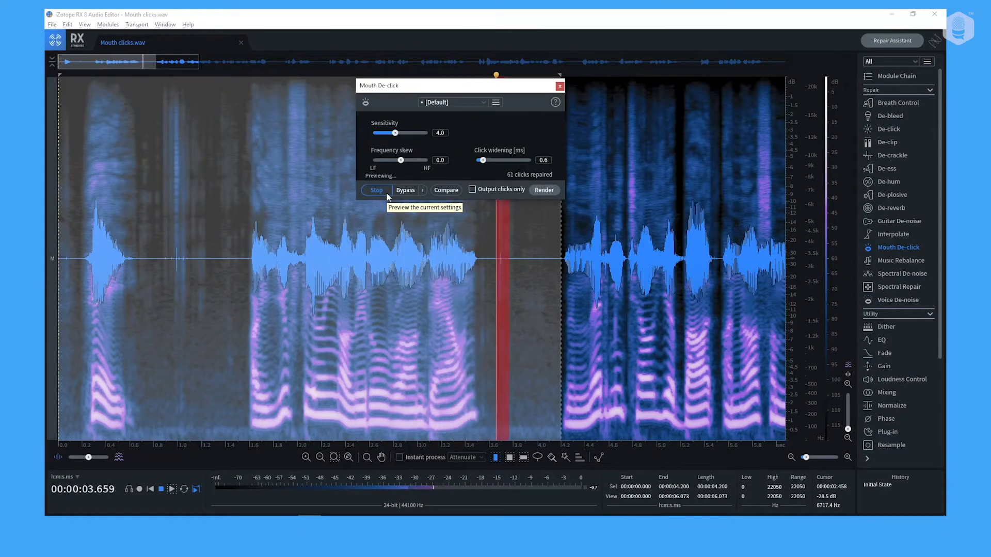
{"action": "left_click", "coordinate": [376, 190]}
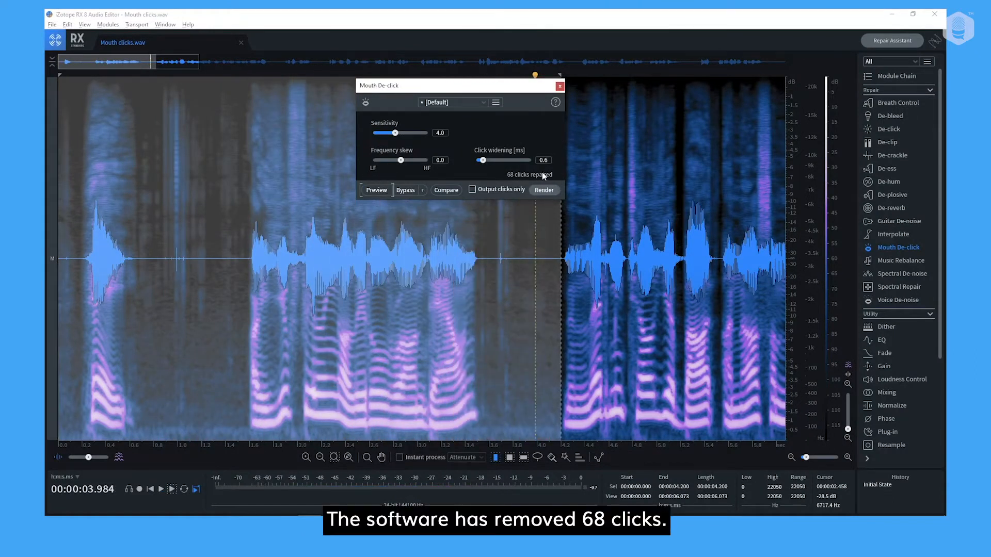
{"action": "left_click", "coordinate": [543, 190]}
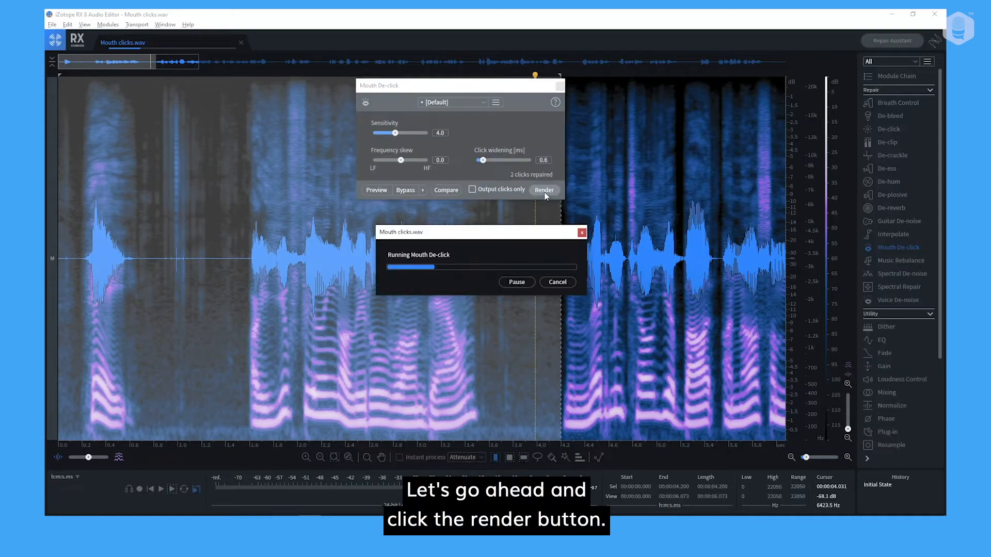
{"action": "left_click", "coordinate": [543, 191]}
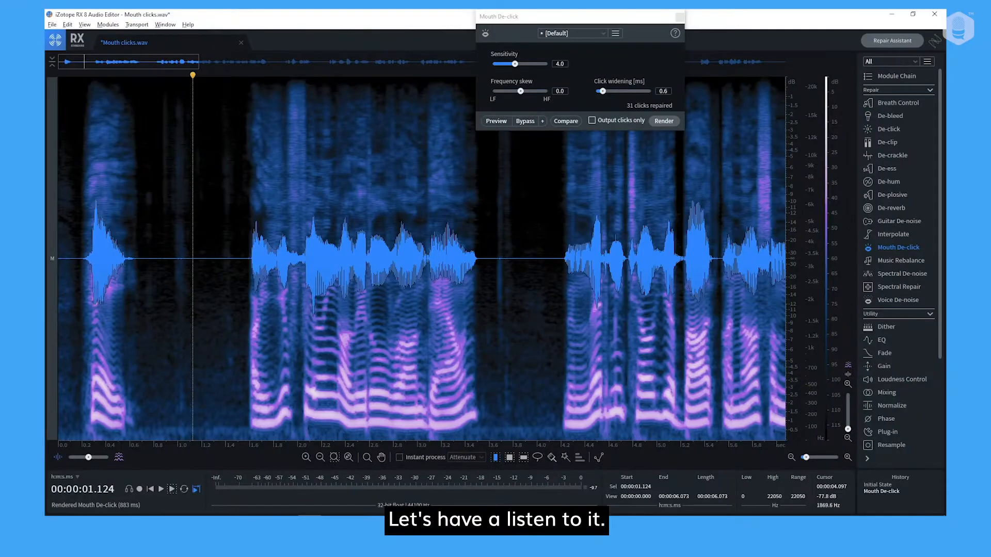
Reselect 0–4.2 s, render and play a second Mouth De-click pass, then revert to Initial State
{"action": "left_click", "coordinate": [161, 489]}
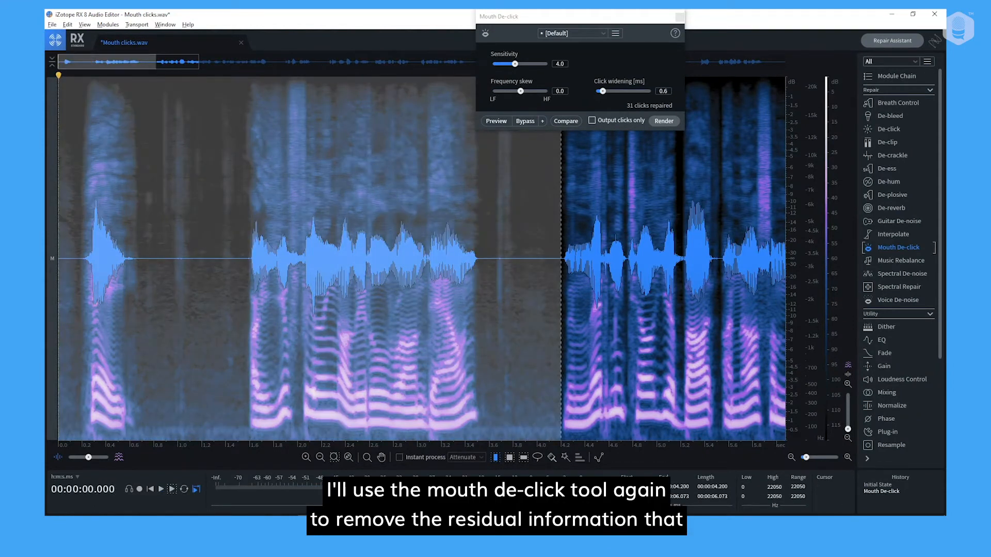
{"action": "left_click", "coordinate": [664, 121]}
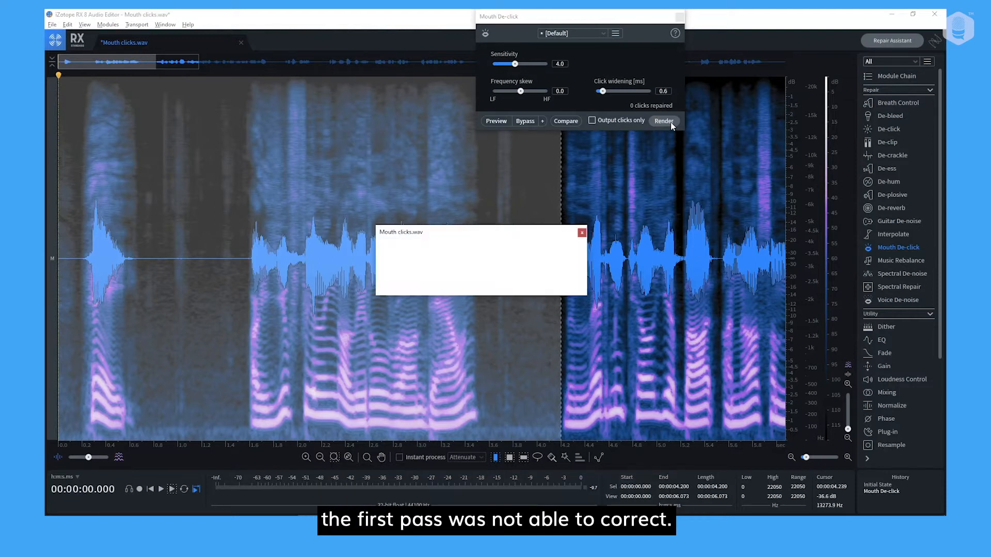
{"action": "left_click", "coordinate": [664, 121]}
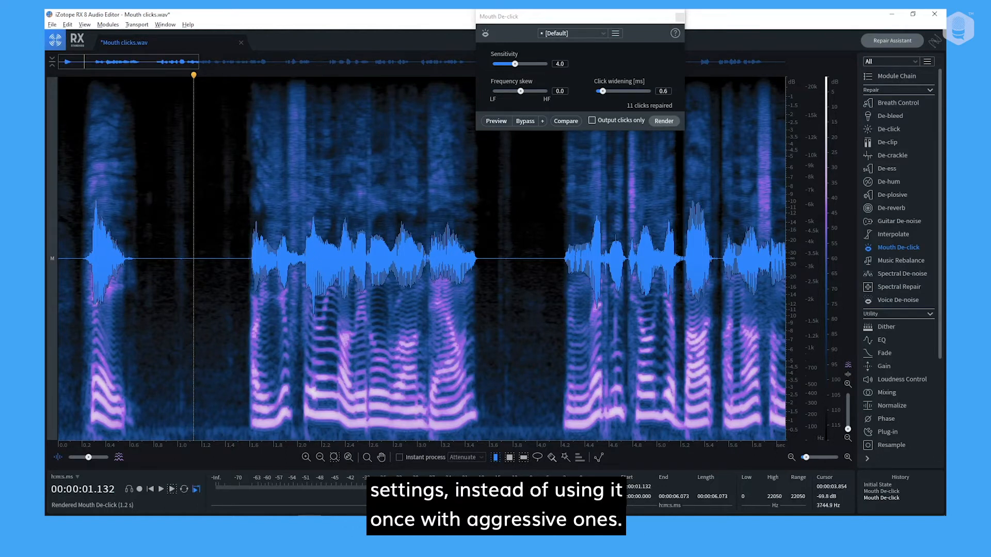
{"action": "left_click", "coordinate": [161, 490]}
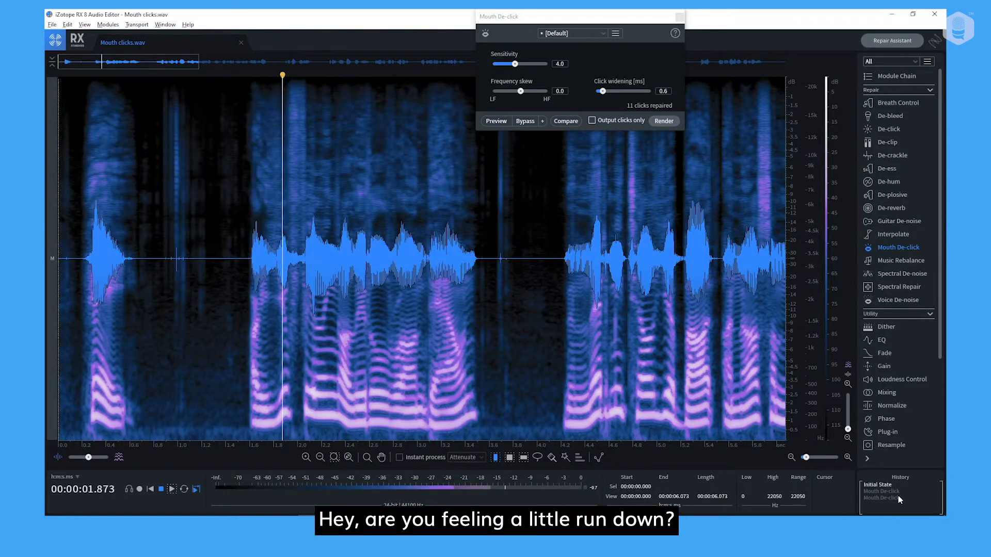
Restore the latest Mouth De-click version from the History panel
{"action": "left_click", "coordinate": [664, 121]}
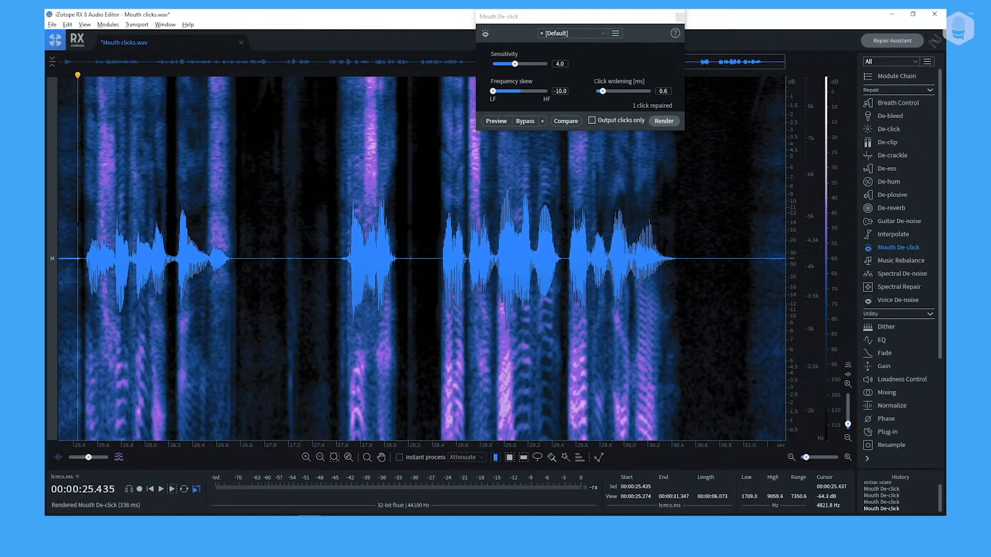
Revert to the unprocessed Initial State in the History panel
{"action": "left_click", "coordinate": [161, 489]}
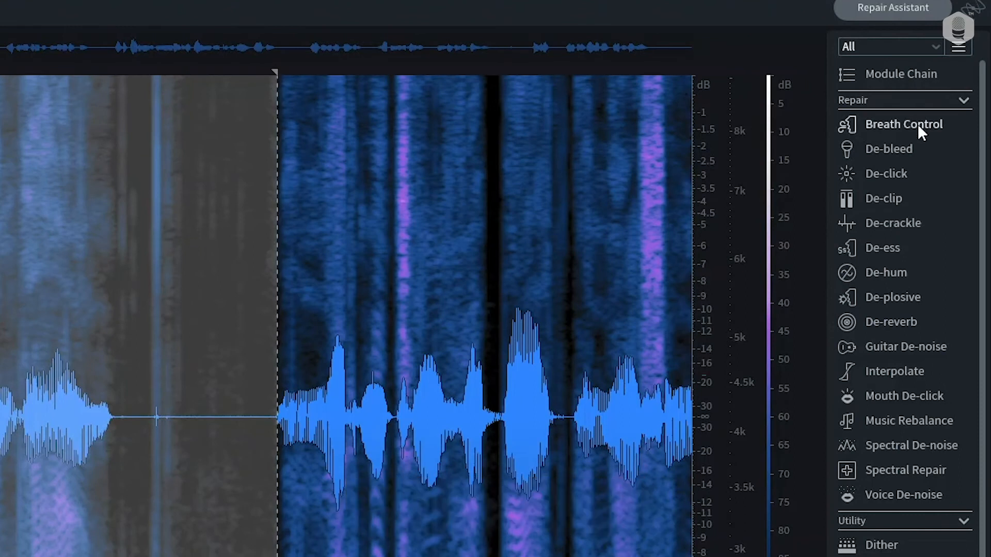
Render De-click with the Multi-band (random clicks) algorithm on the opening phrases
{"action": "left_click", "coordinate": [886, 174]}
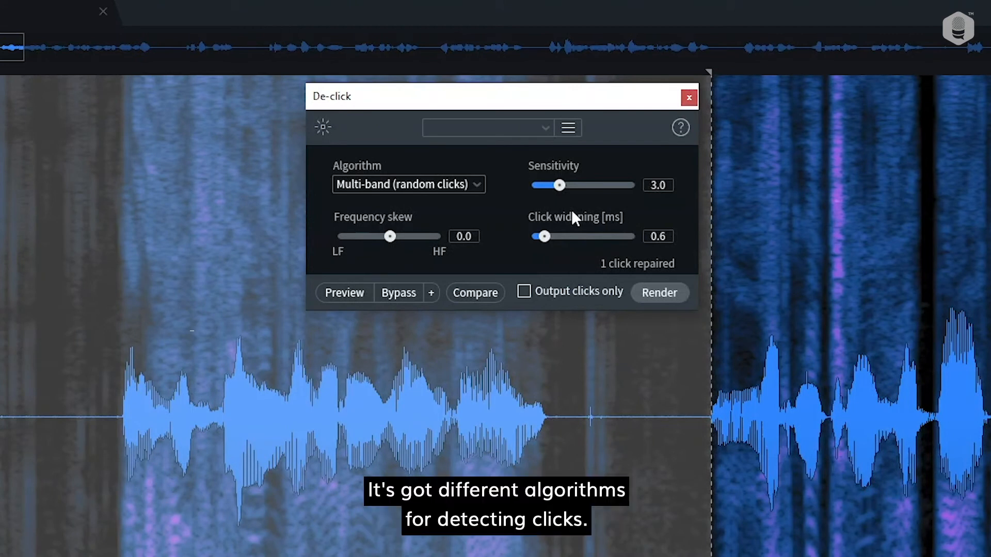
{"action": "left_click", "coordinate": [408, 184]}
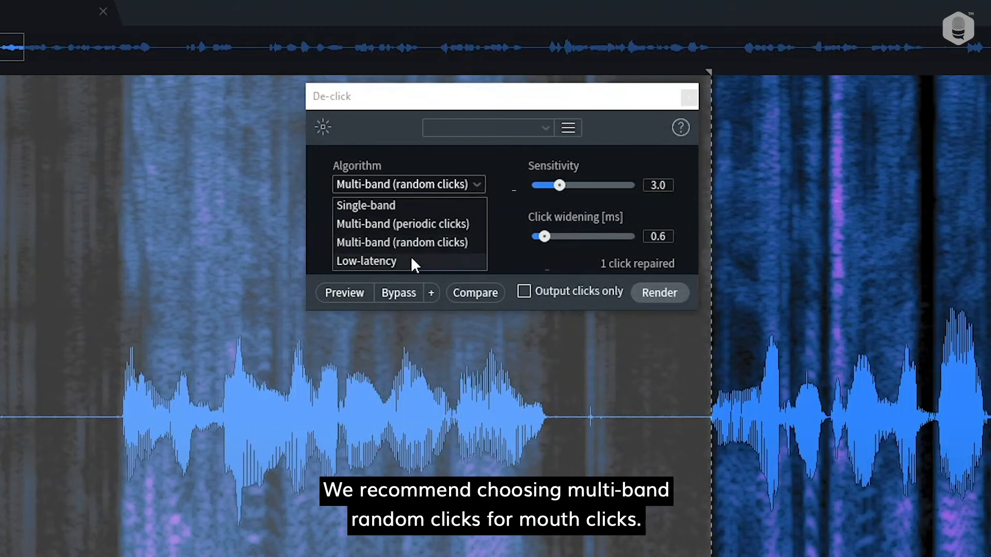
{"action": "left_click", "coordinate": [402, 243]}
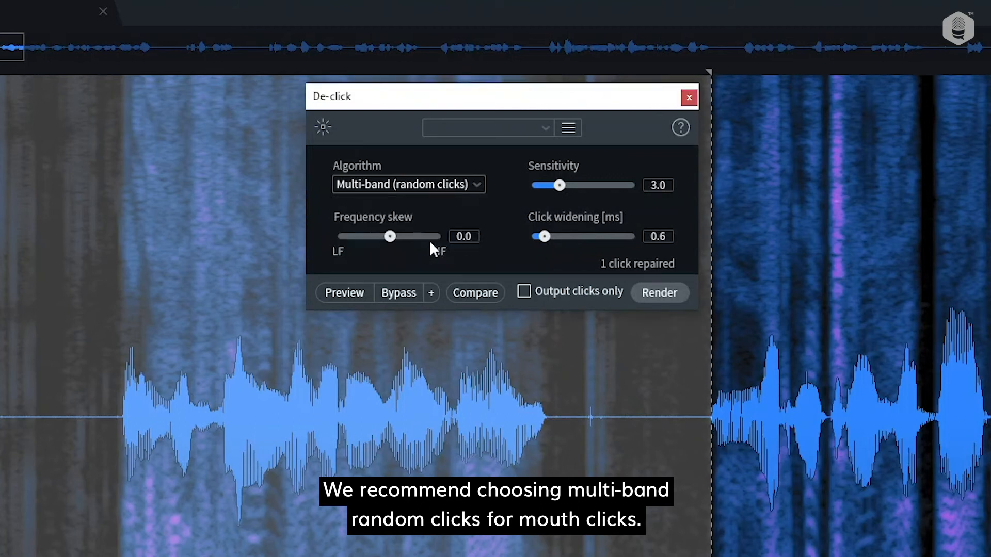
{"action": "mouse_move", "coordinate": [547, 218]}
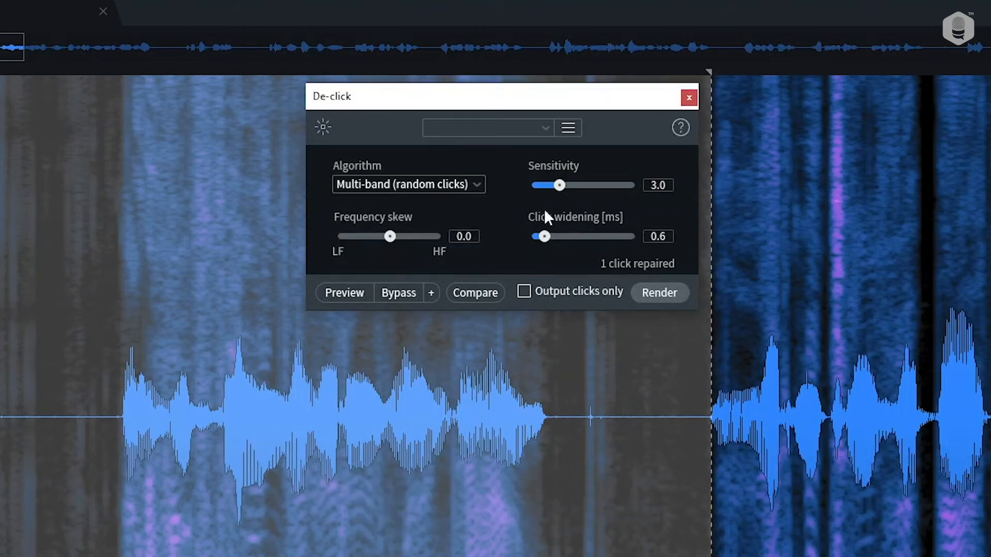
{"action": "left_click", "coordinate": [659, 293]}
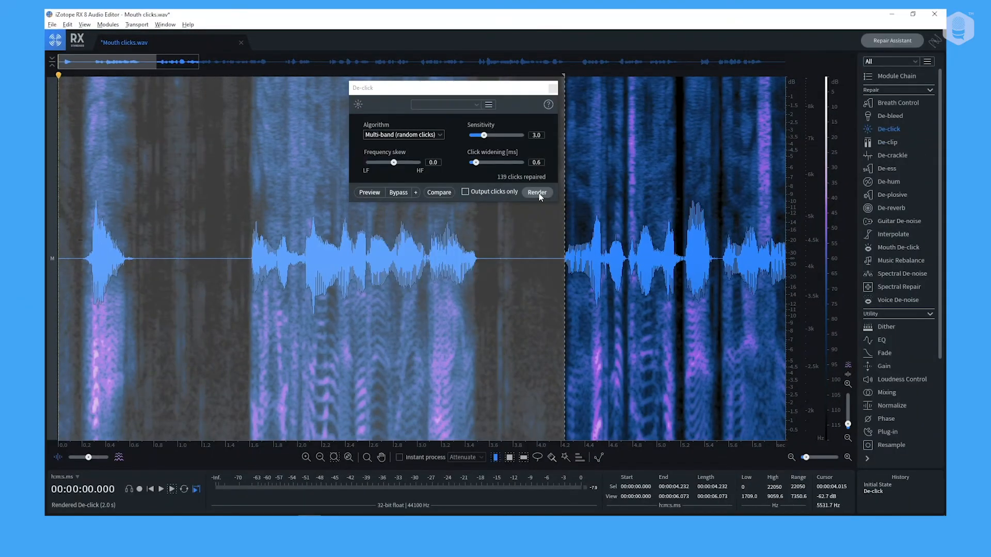